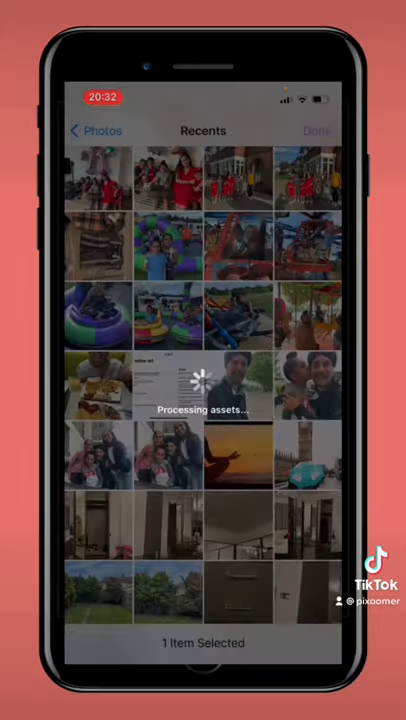
# - Caption the new photo post 'Appointment'
pyautogui.click(316, 132)
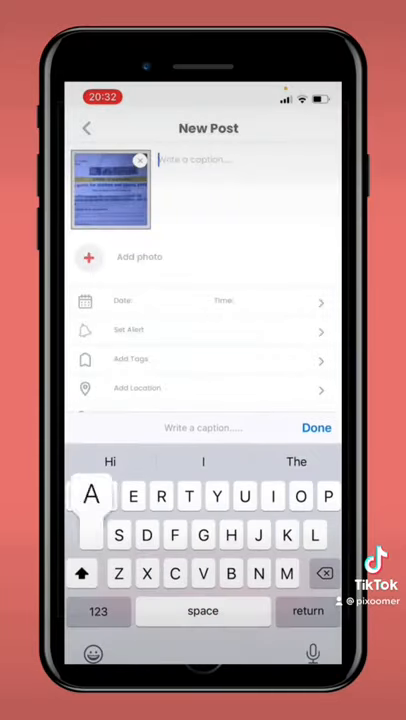
pyautogui.write('Appointment')
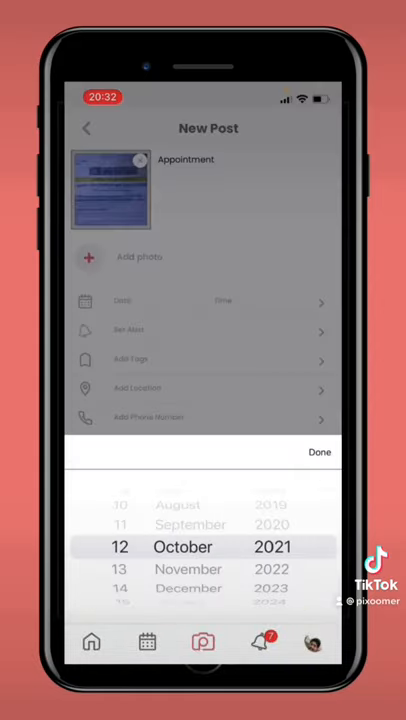
# - Set the post's reminder date in the date picker
pyautogui.click(320, 452)
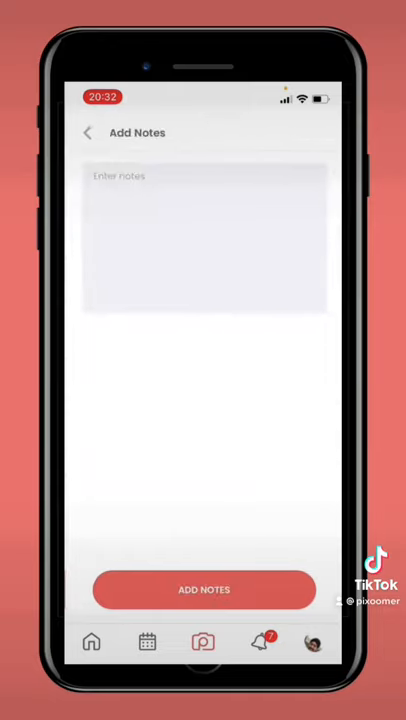
# - Paste the copied notes, post Appointment, and confirm the Success dialog
pyautogui.click(204, 176)
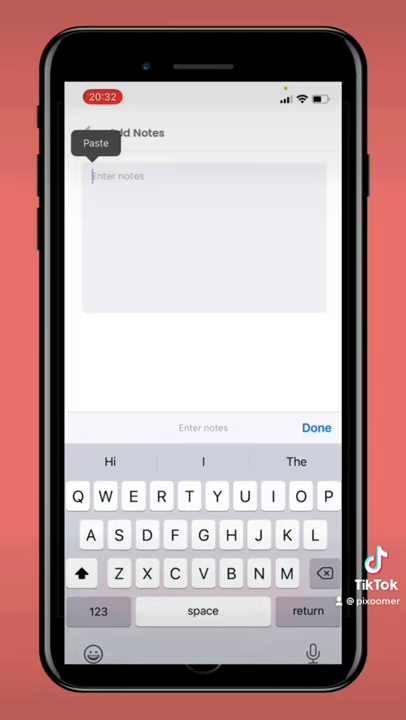
pyautogui.click(96, 144)
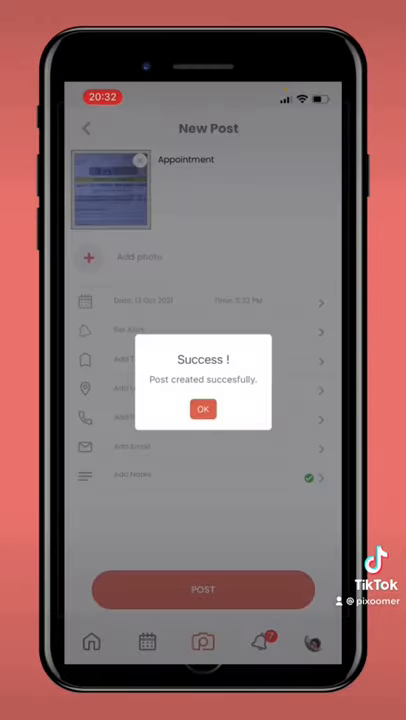
pyautogui.click(204, 408)
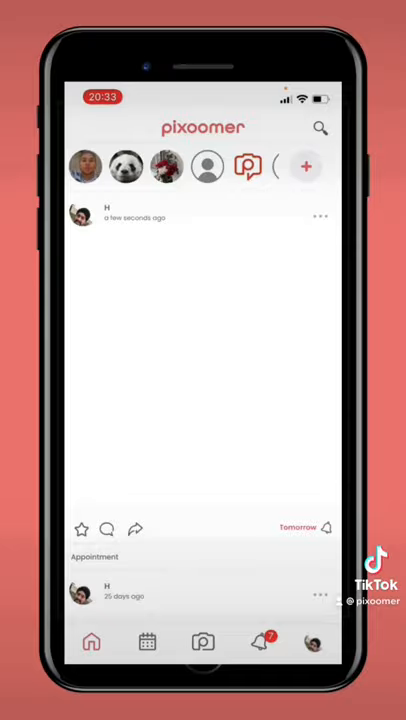